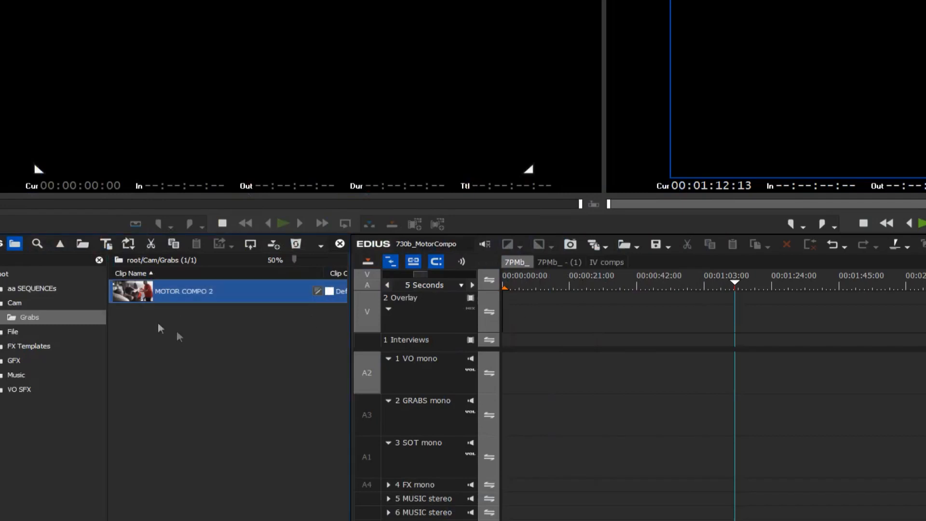
- Load the MOTOR COMPO 2 sequence into the timeline and park the playhead at its start
{"action": "double_click", "coordinate": [183, 290]}
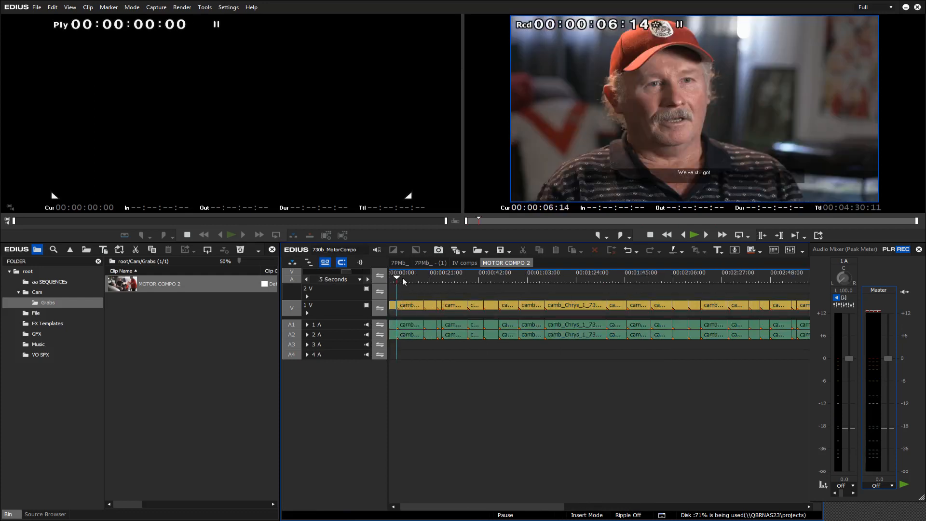
{"action": "left_click", "coordinate": [359, 279]}
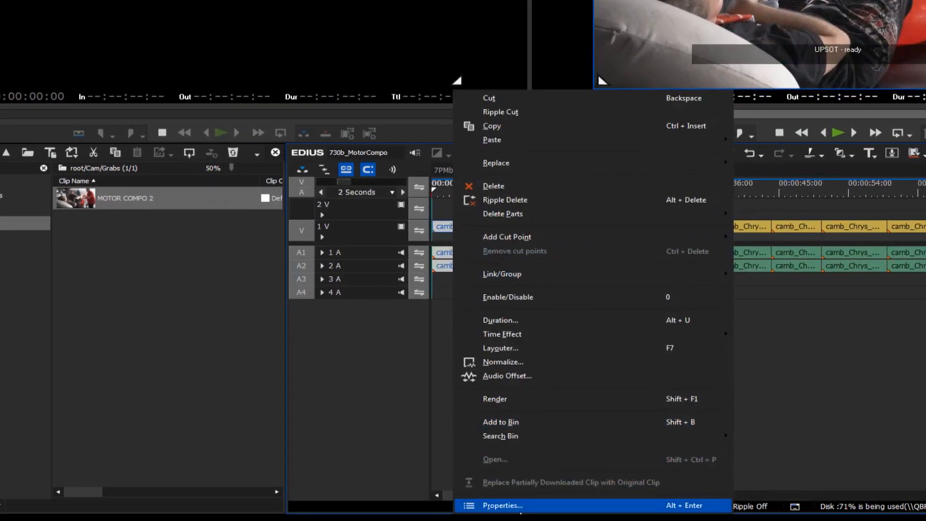
{"action": "left_click", "coordinate": [503, 504]}
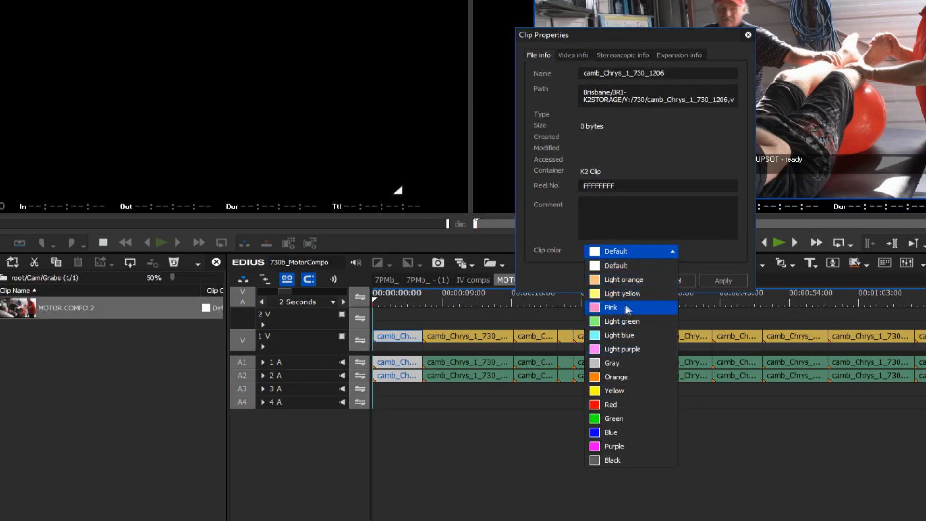
{"action": "left_click", "coordinate": [747, 35]}
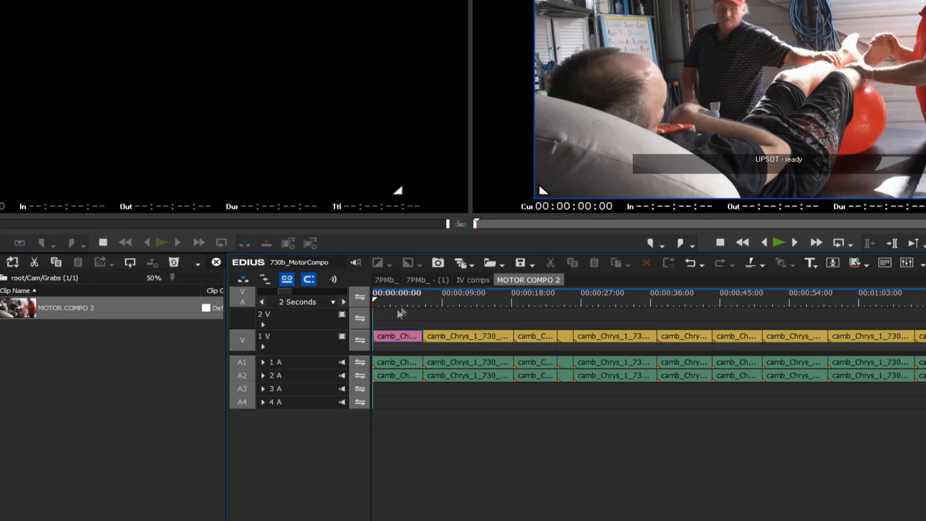
{"action": "mouse_move", "coordinate": [395, 301]}
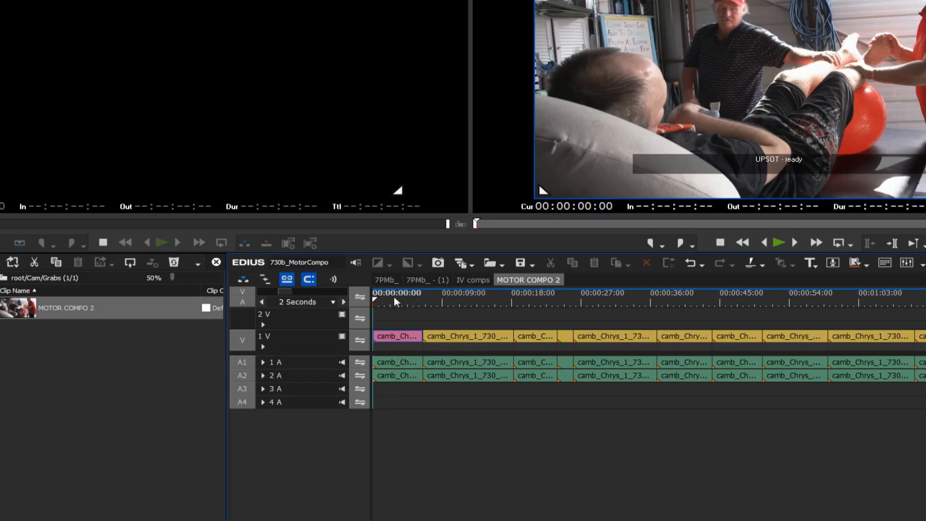
{"action": "left_click", "coordinate": [397, 336]}
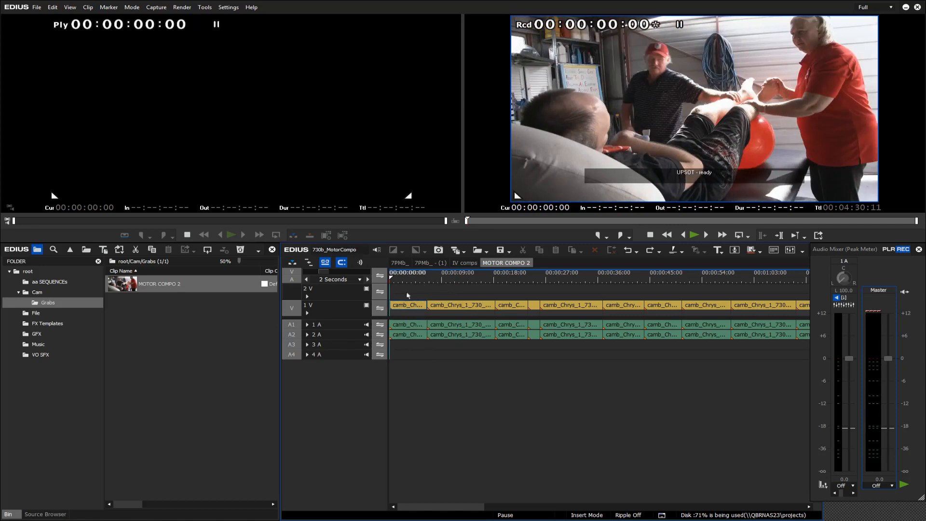
- Select the sequence's camb_Chrys_1_730_1206 clips on the timeline for adding to the Grabs bin
{"action": "left_click", "coordinate": [407, 305]}
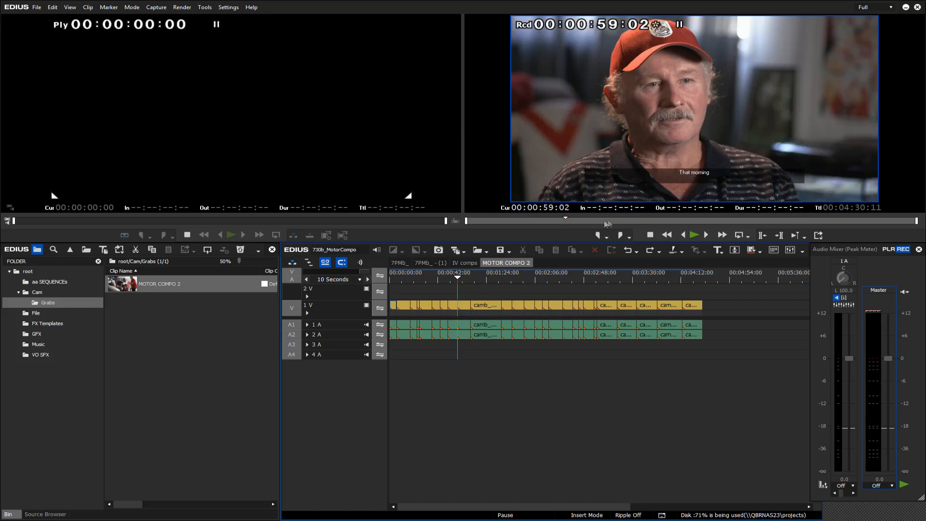
{"action": "mouse_move", "coordinate": [522, 317]}
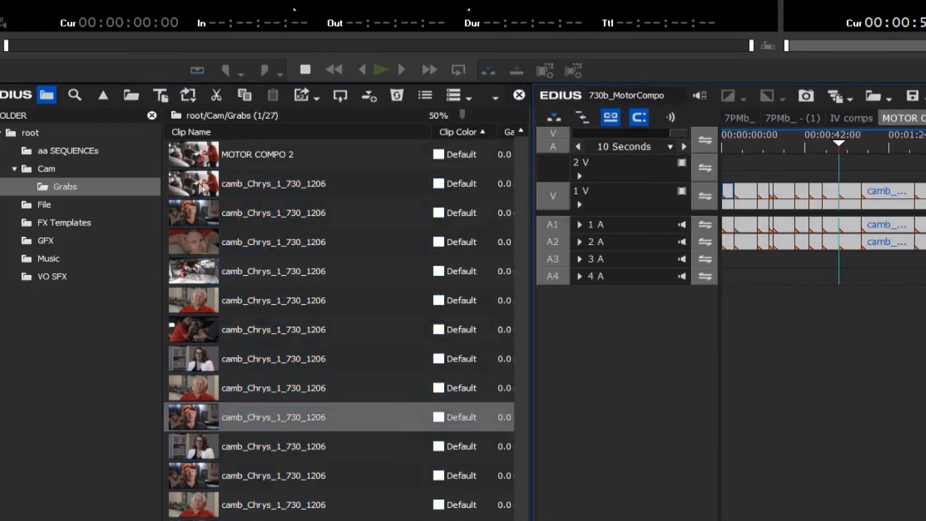
- Multi-select the red-capped interviewee's camb_Chrys clips under MOTOR COMPO 2 in the Grabs bin
{"action": "left_click", "coordinate": [256, 154]}
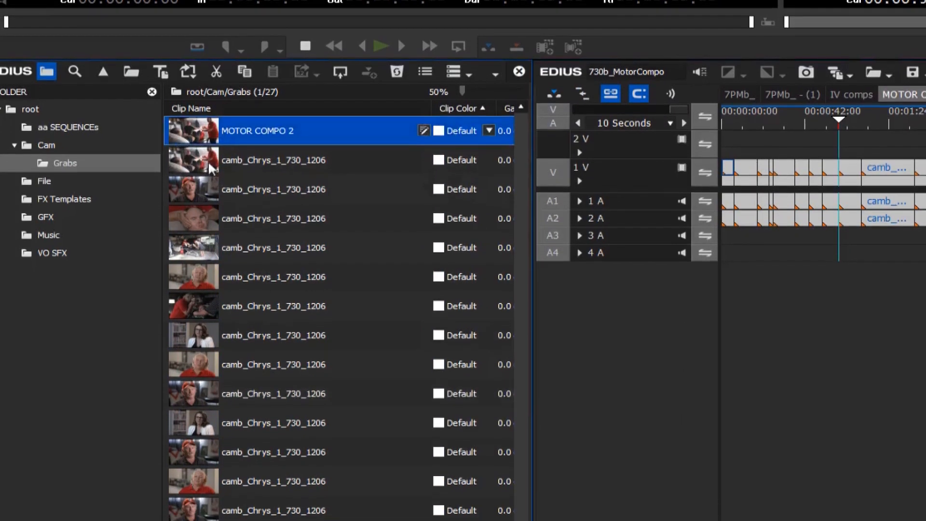
{"action": "scroll", "scroll_direction": "down", "scroll_amount": 3}
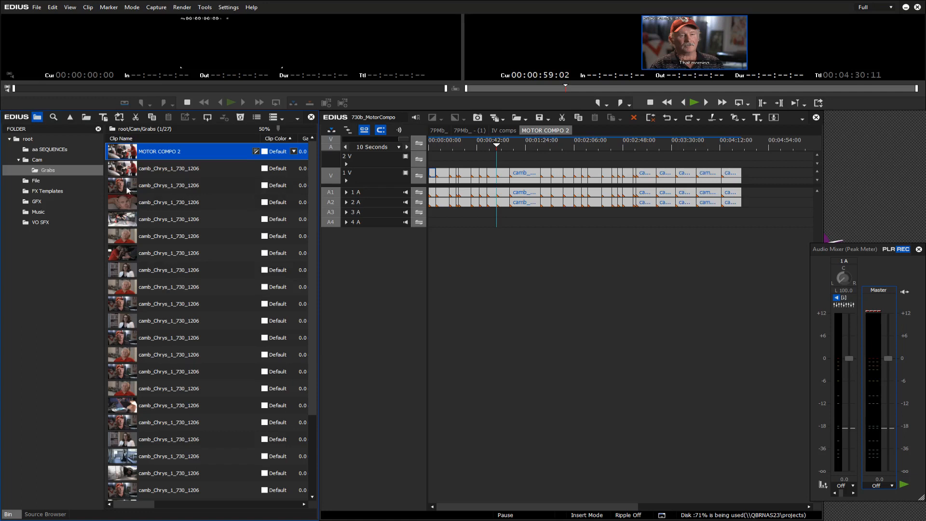
{"action": "mouse_move", "coordinate": [124, 189]}
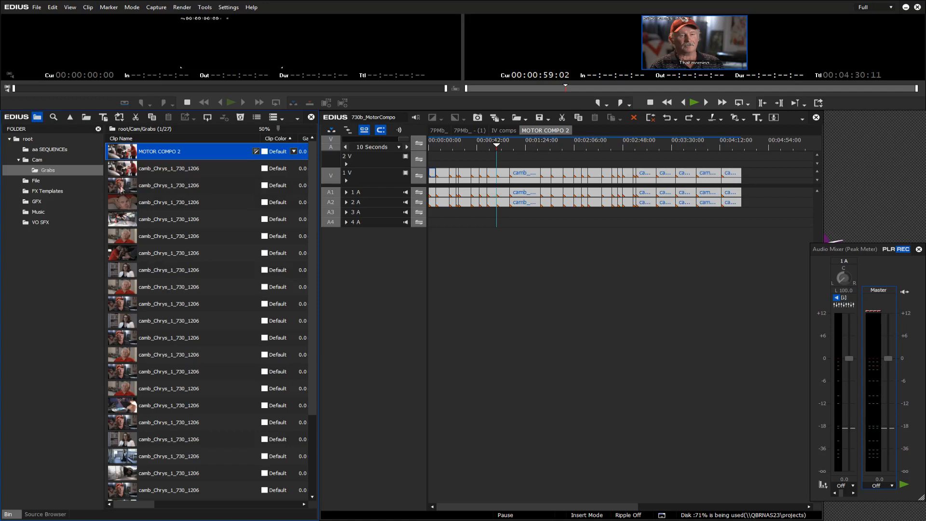
{"action": "left_click", "coordinate": [167, 185]}
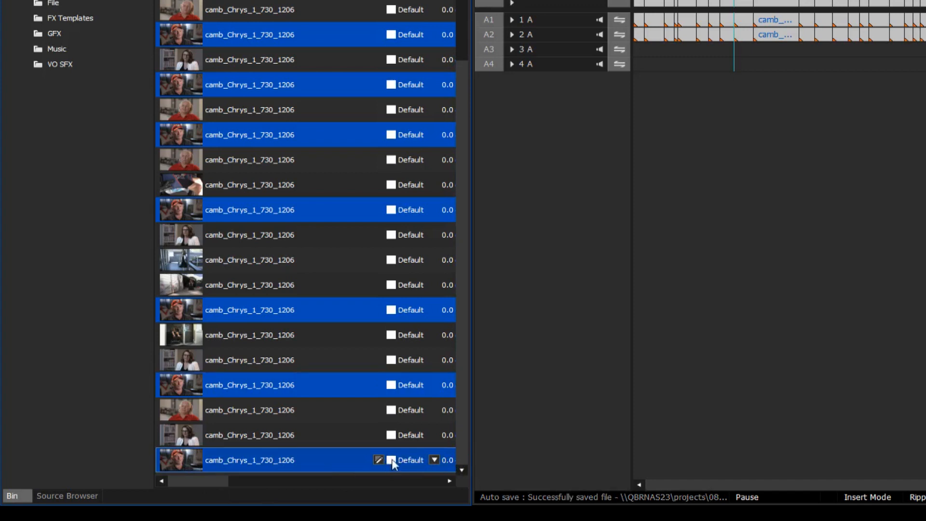
- Assign Clip Color Blue to the red-capped interviewee's clips and Light purple to the remaining Default clips
{"action": "left_click", "coordinate": [434, 459]}
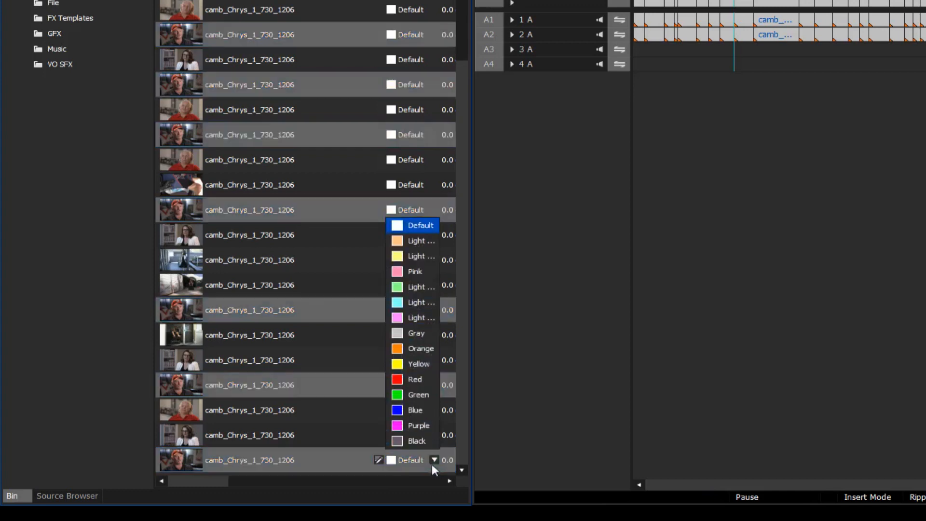
{"action": "mouse_move", "coordinate": [414, 410]}
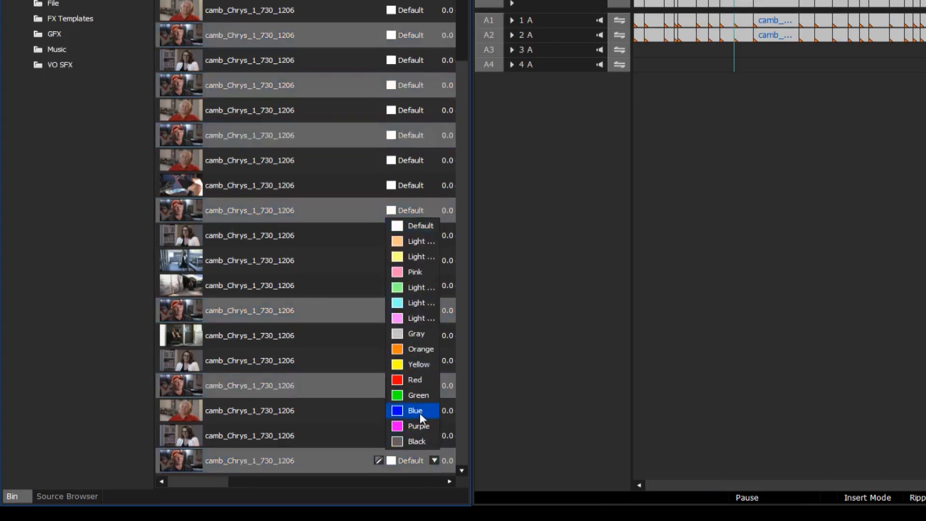
{"action": "left_click", "coordinate": [413, 411]}
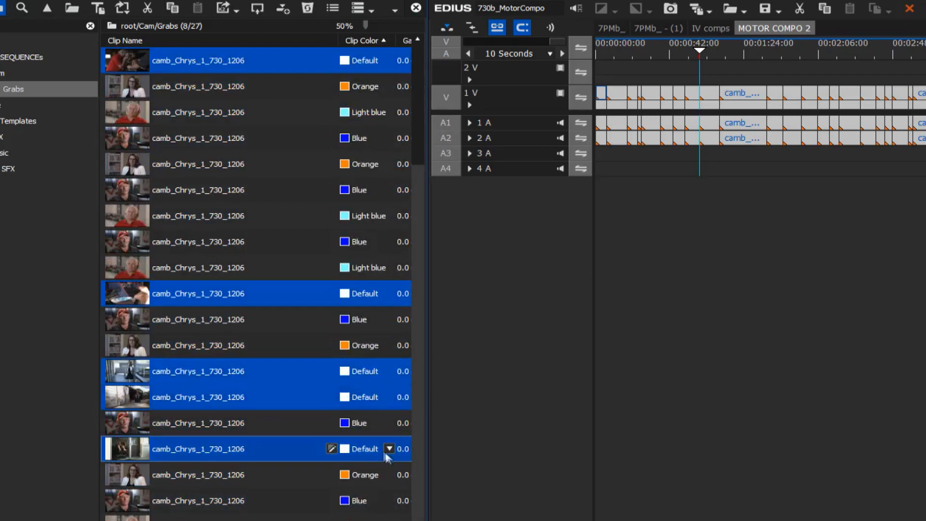
{"action": "left_click", "coordinate": [388, 449]}
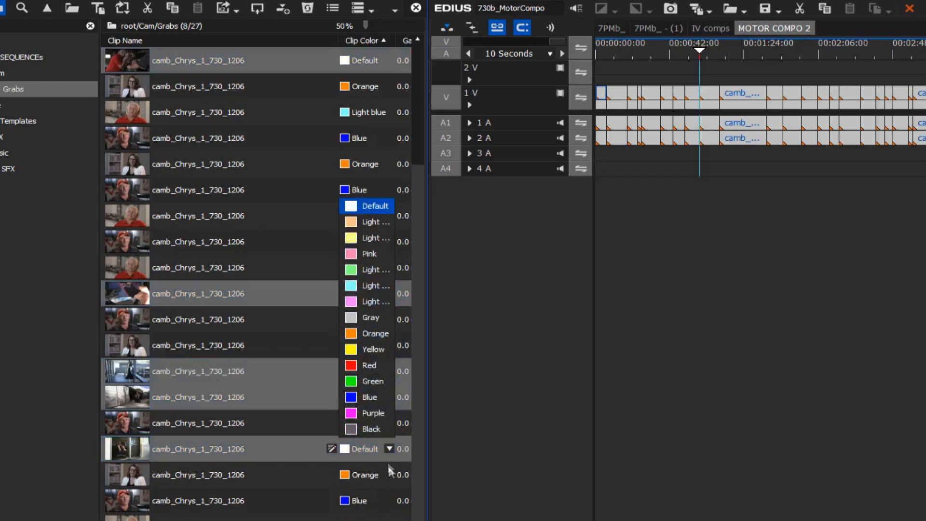
{"action": "mouse_move", "coordinate": [376, 302]}
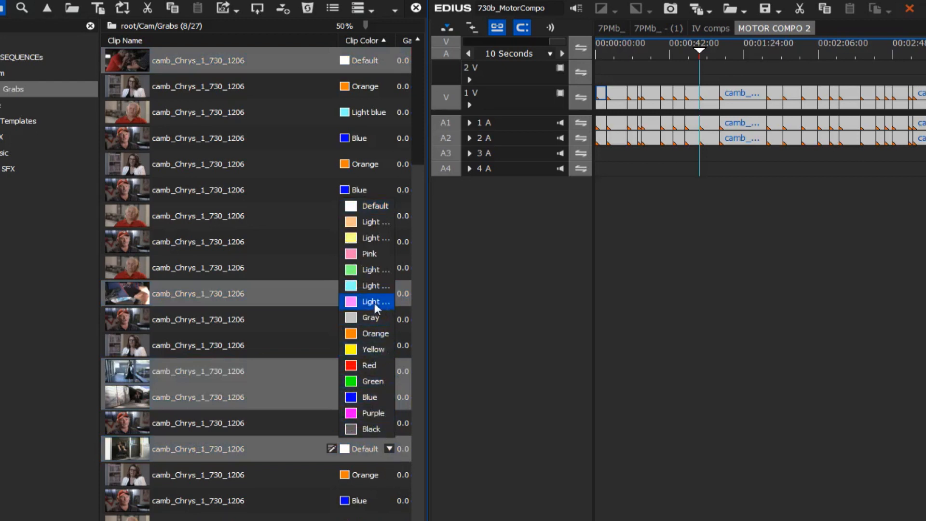
{"action": "left_click", "coordinate": [373, 301]}
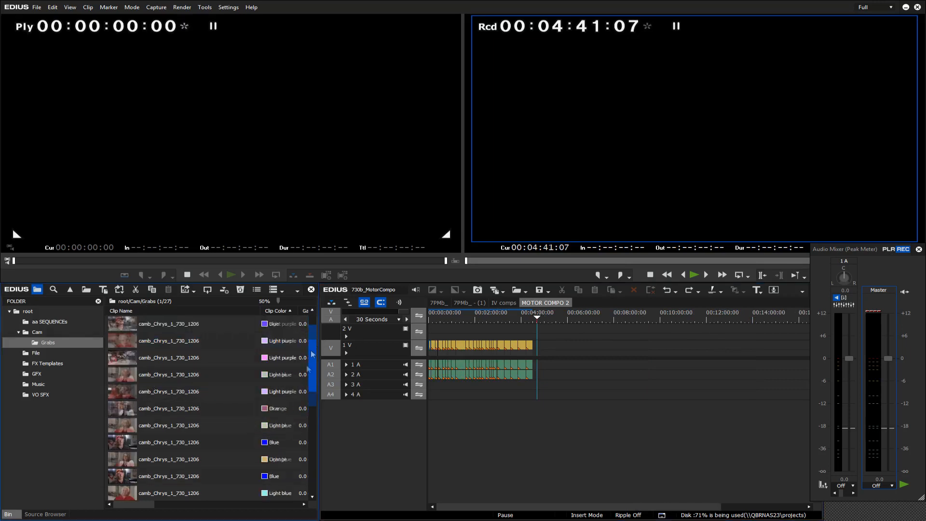
- Scroll the bin to reach the colour-coded clips for dragging onto the timeline after the edit
{"action": "scroll", "scroll_direction": "down", "scroll_amount": 3}
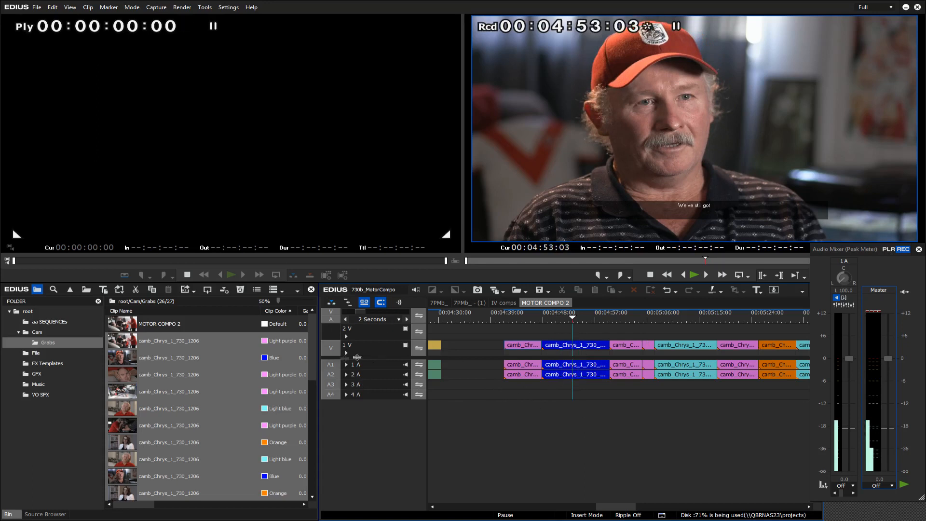
{"action": "mouse_move", "coordinate": [382, 378]}
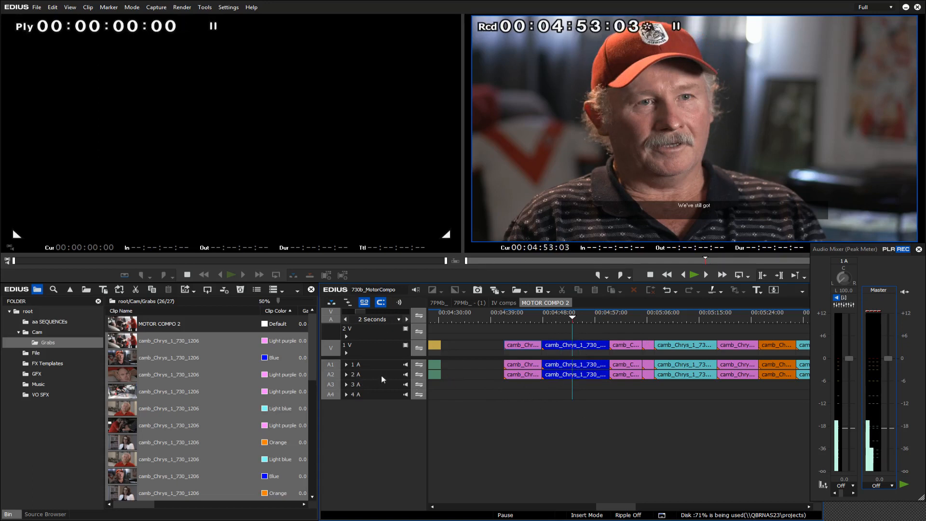
{"action": "mouse_move", "coordinate": [404, 389]}
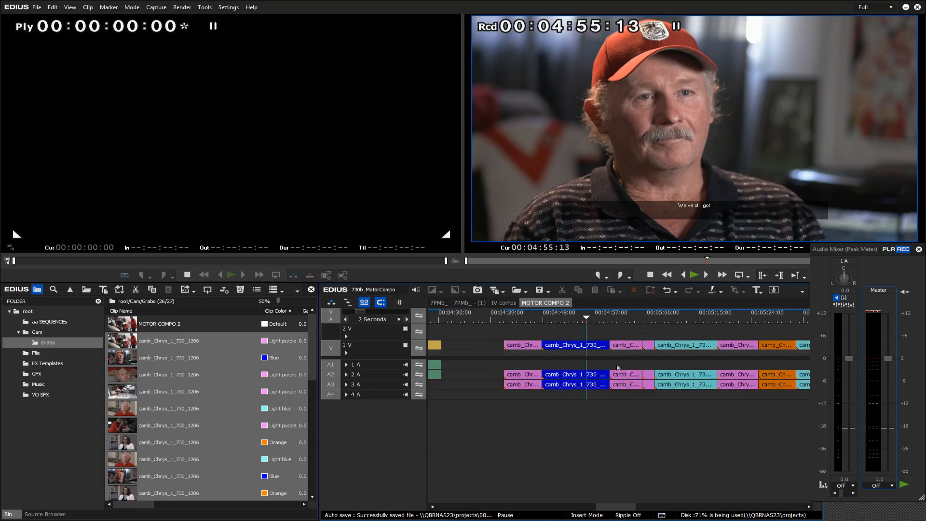
{"action": "mouse_move", "coordinate": [663, 320]}
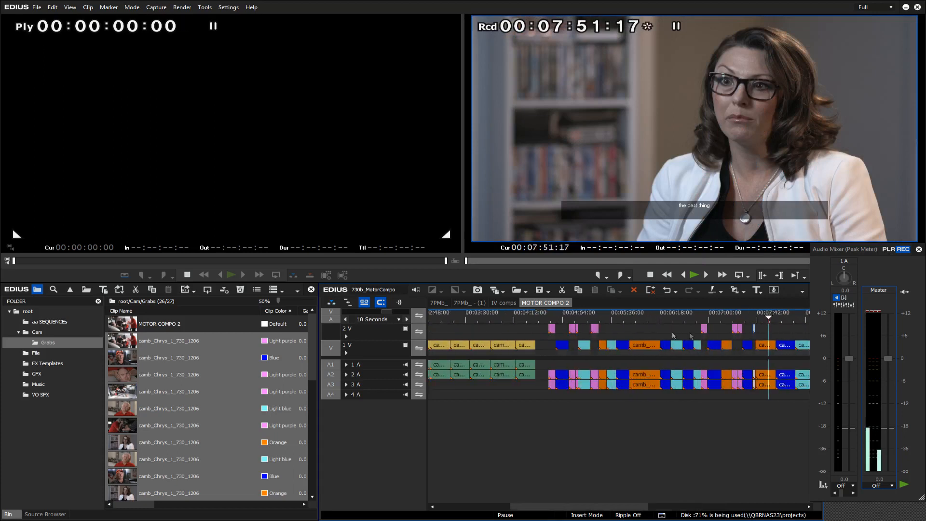
- Review the whole MOTOR COMPO 2 sequence with overlay clips on 2V above the colour-coded interview clips
{"action": "left_click", "coordinate": [373, 319]}
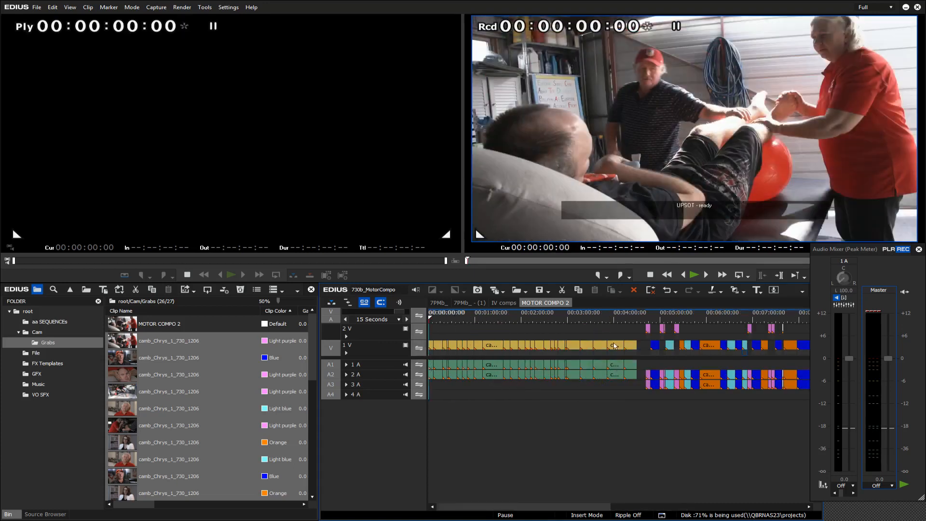
{"action": "scroll", "scroll_direction": "right", "scroll_amount": 3}
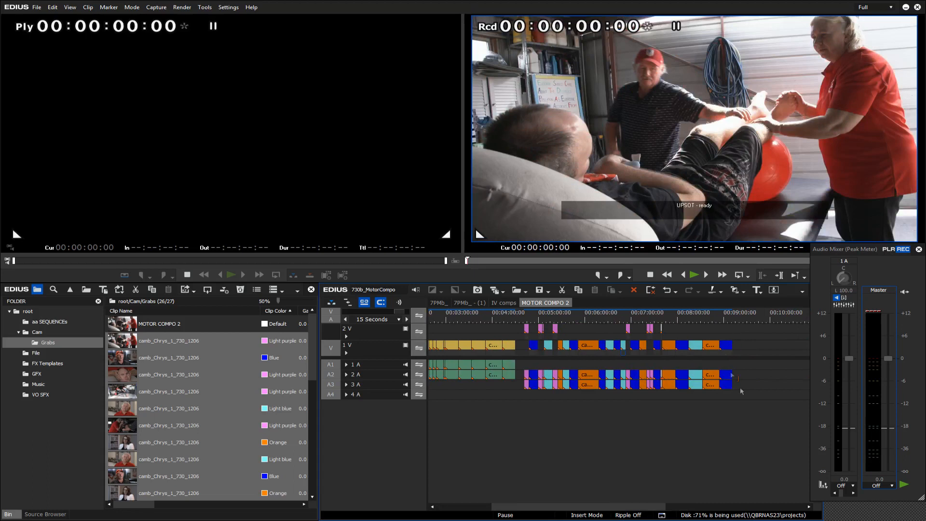